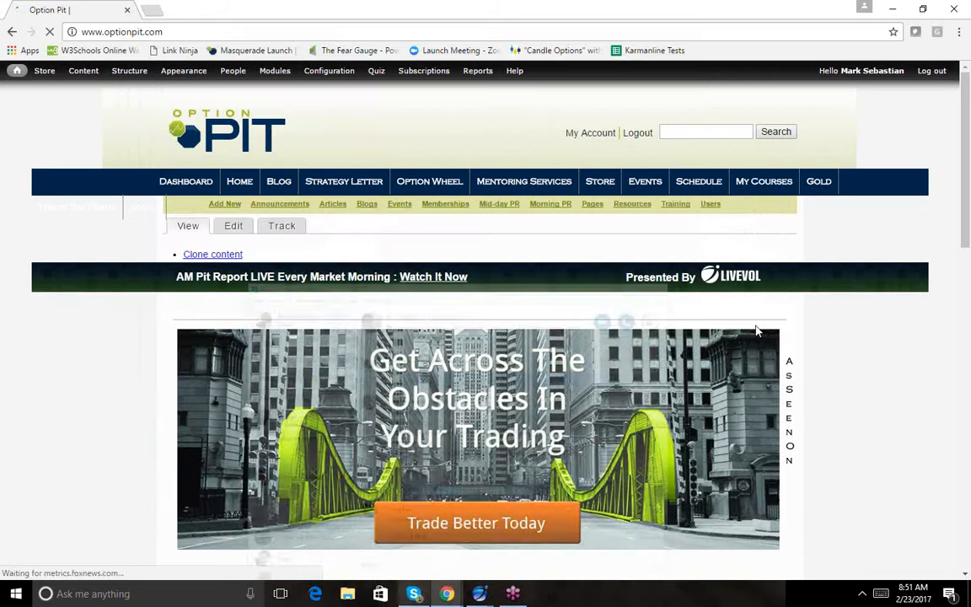
mouse_move(906, 258)
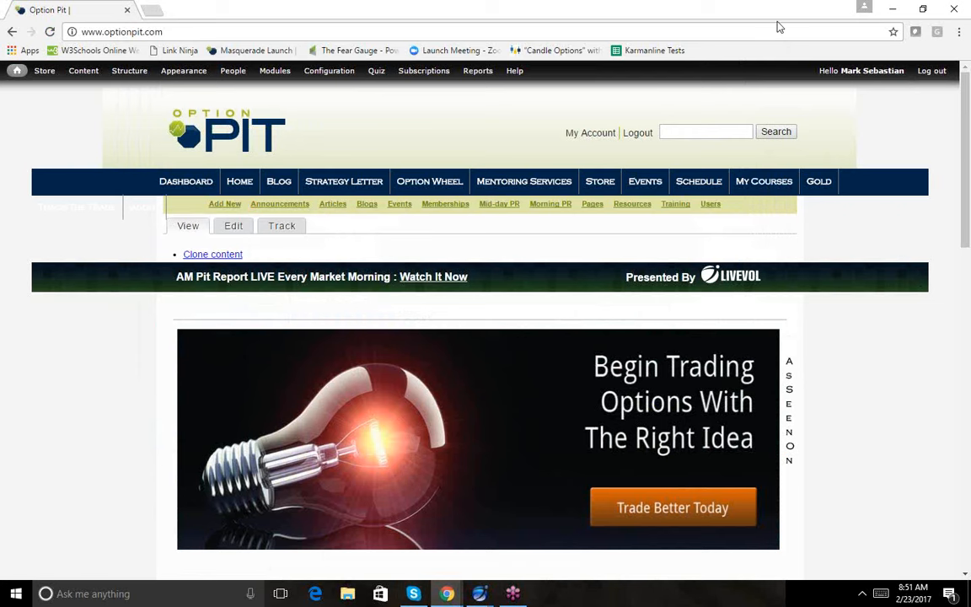
mouse_move(778, 27)
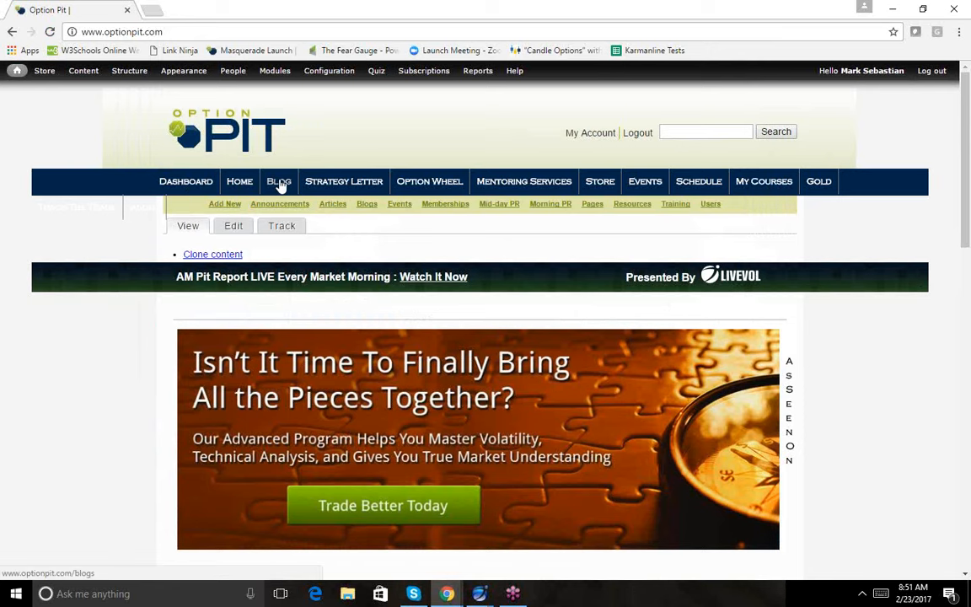
Show the Option Pit blog with the latest 'More FB Upside?' post.
click(280, 182)
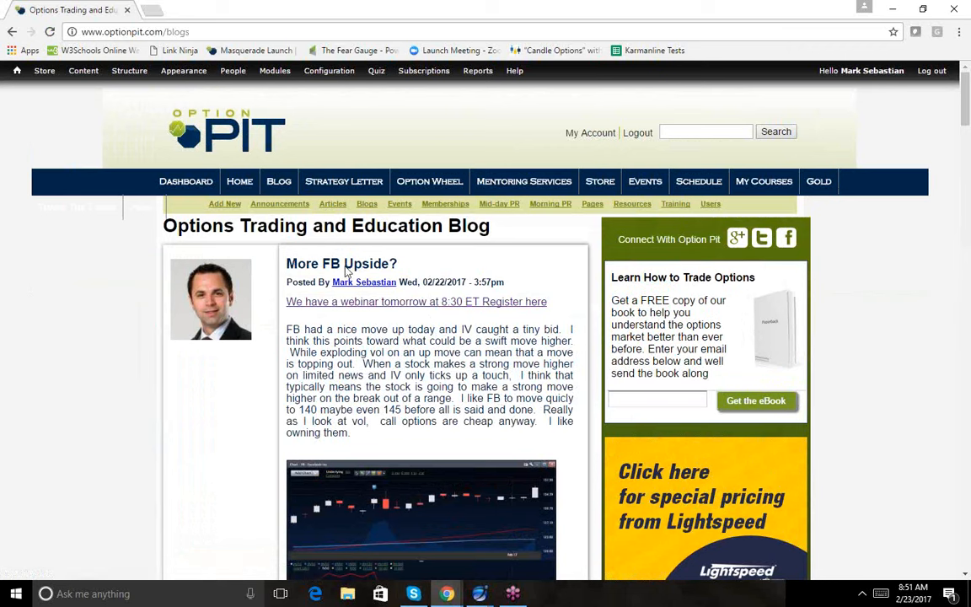
mouse_move(367, 307)
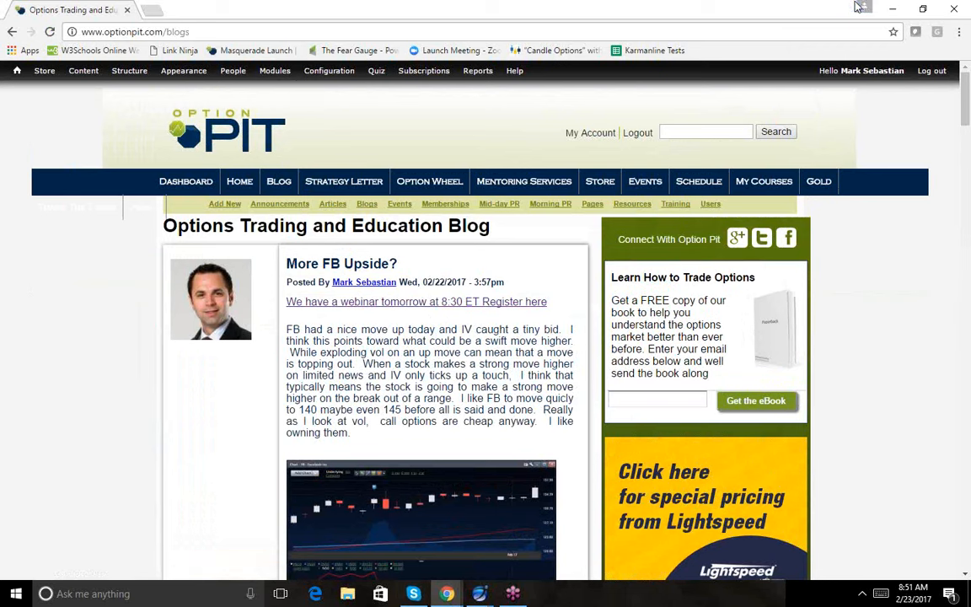
mouse_move(806, 30)
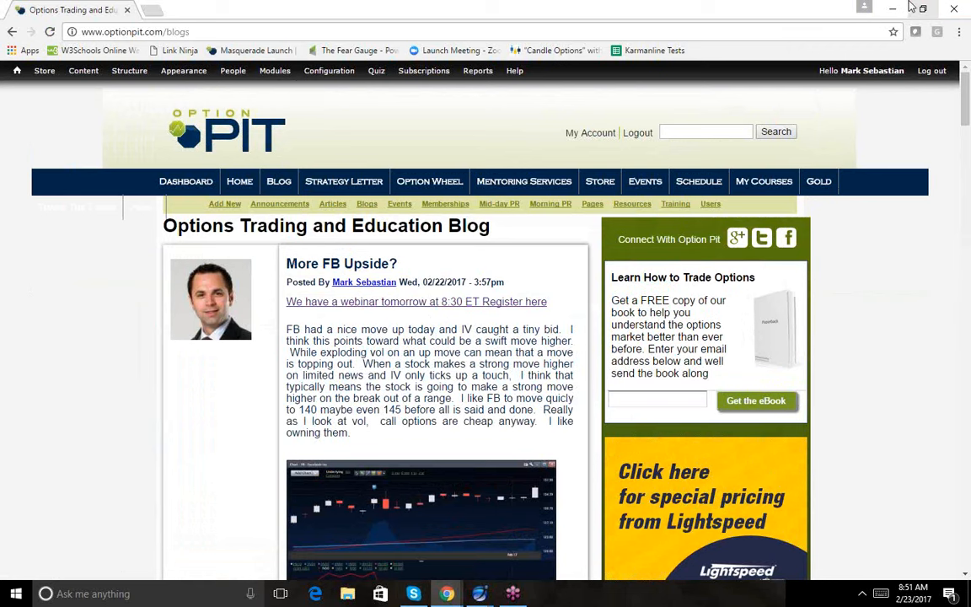
mouse_move(891, 10)
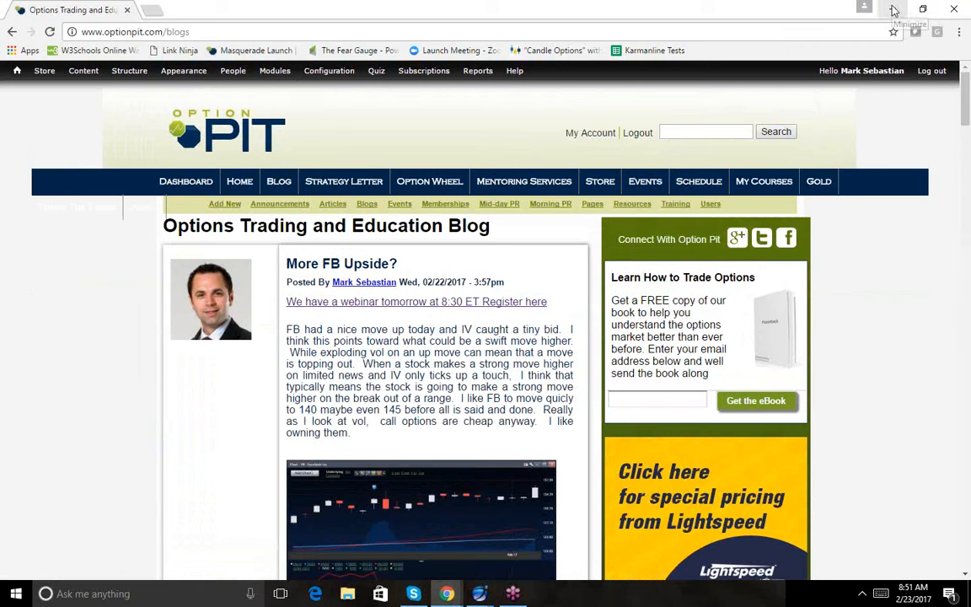
mouse_move(910, 10)
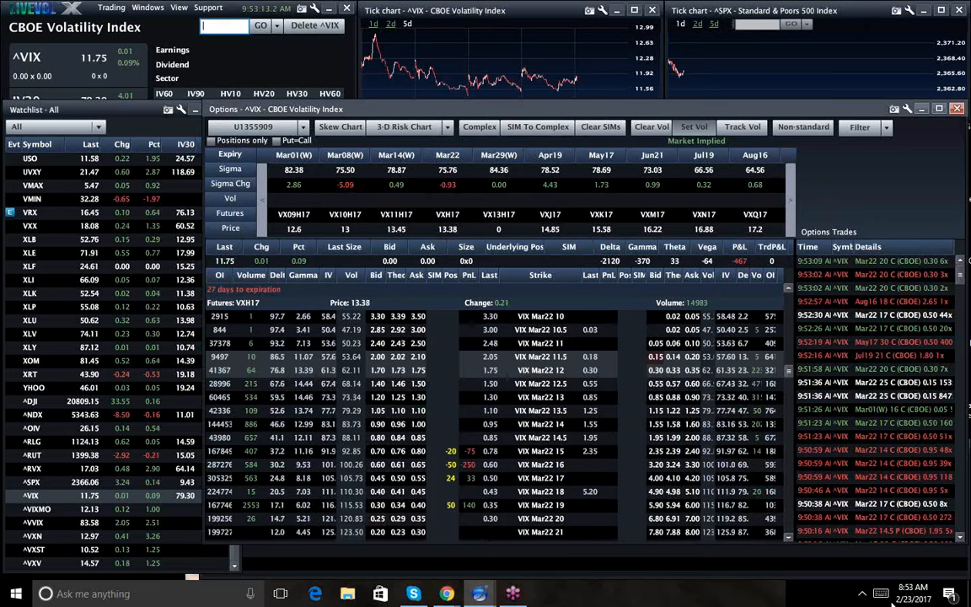
Review the VIX option chain in LivevolX, scrolling through the expirations and trade list.
click(913, 586)
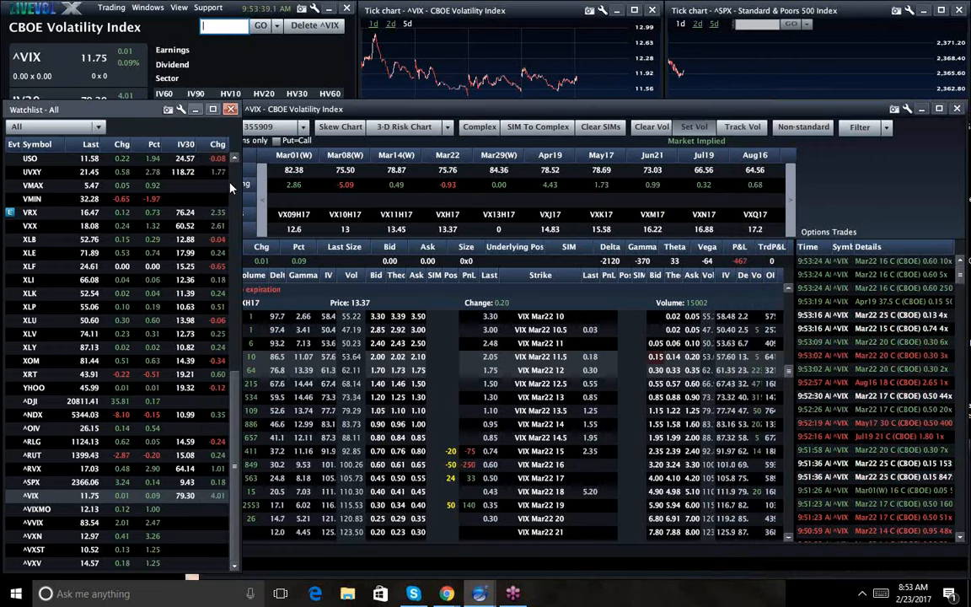
scroll(down, 3)
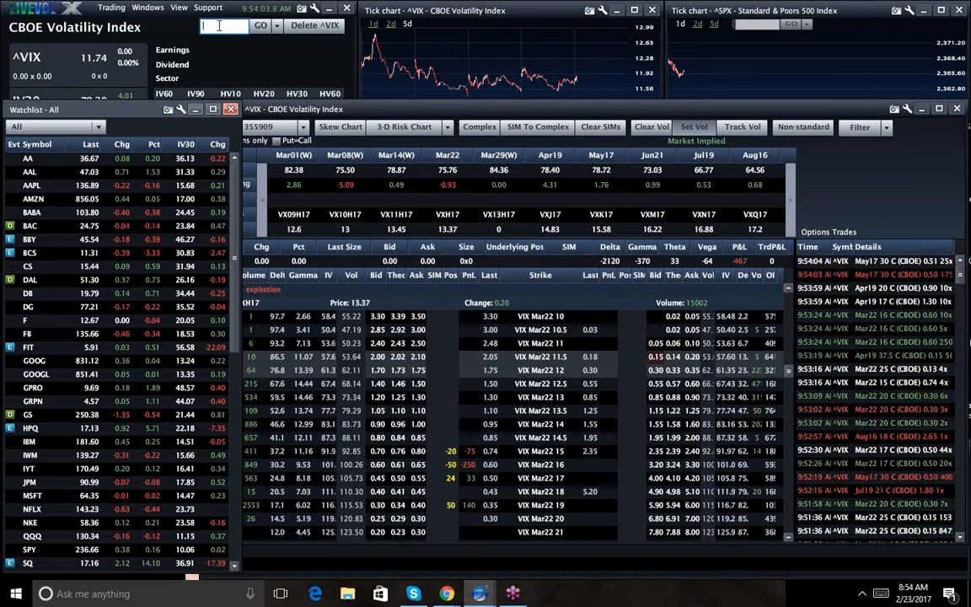
Load the Tesla (TSLA) option chain, then switch to the Nordstrom (JWN) chain.
text(tsl)
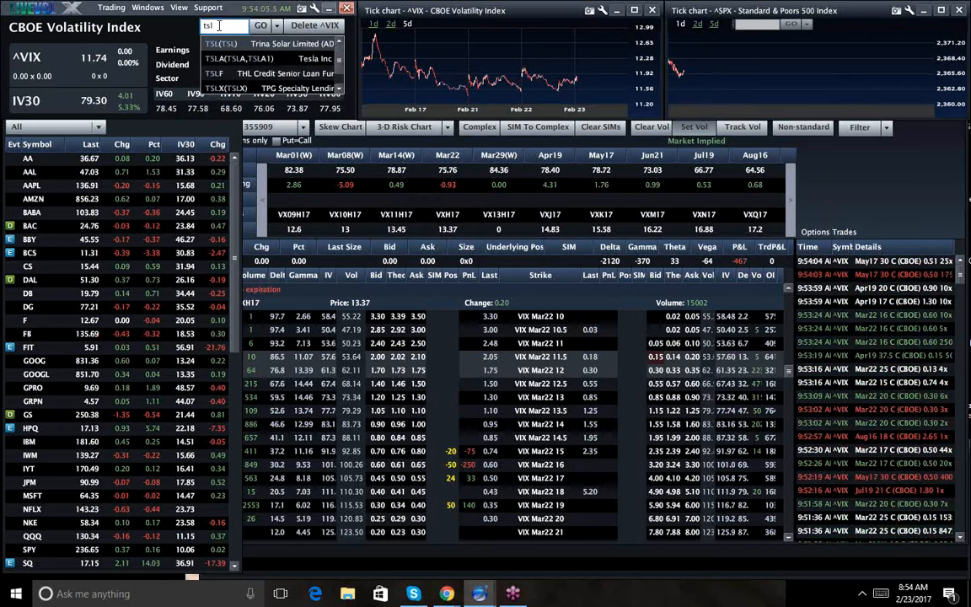
click(235, 58)
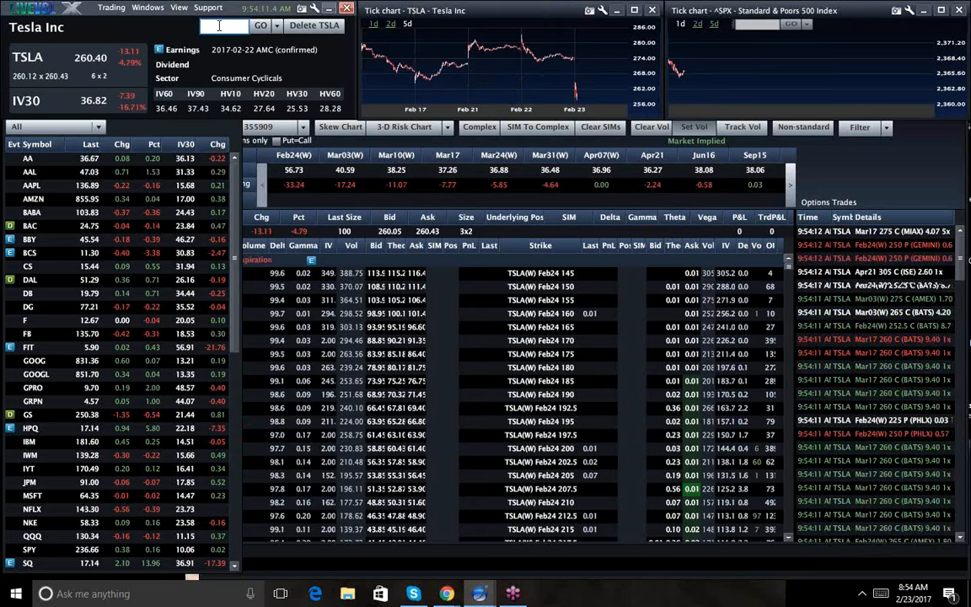
mouse_move(587, 79)
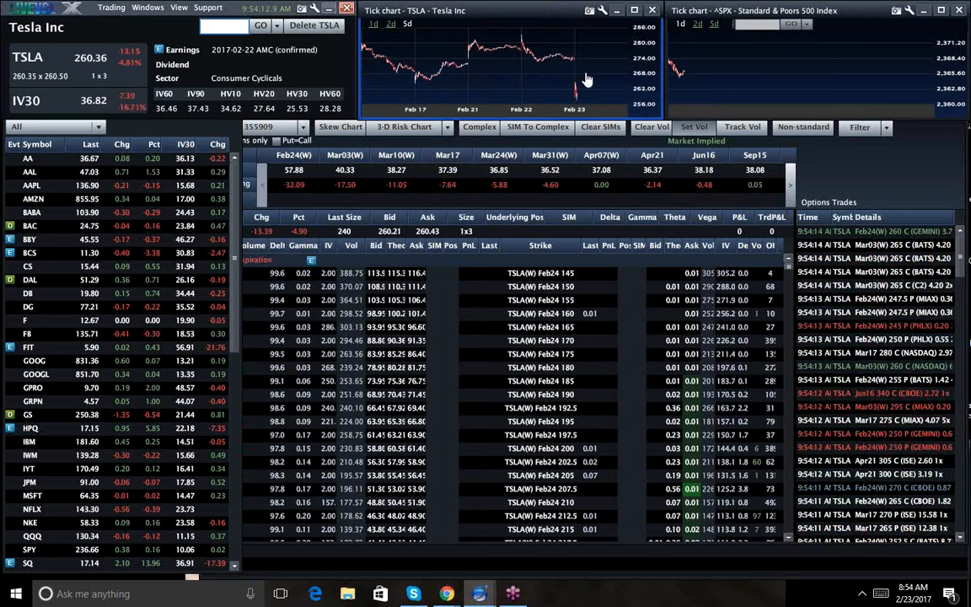
click(694, 126)
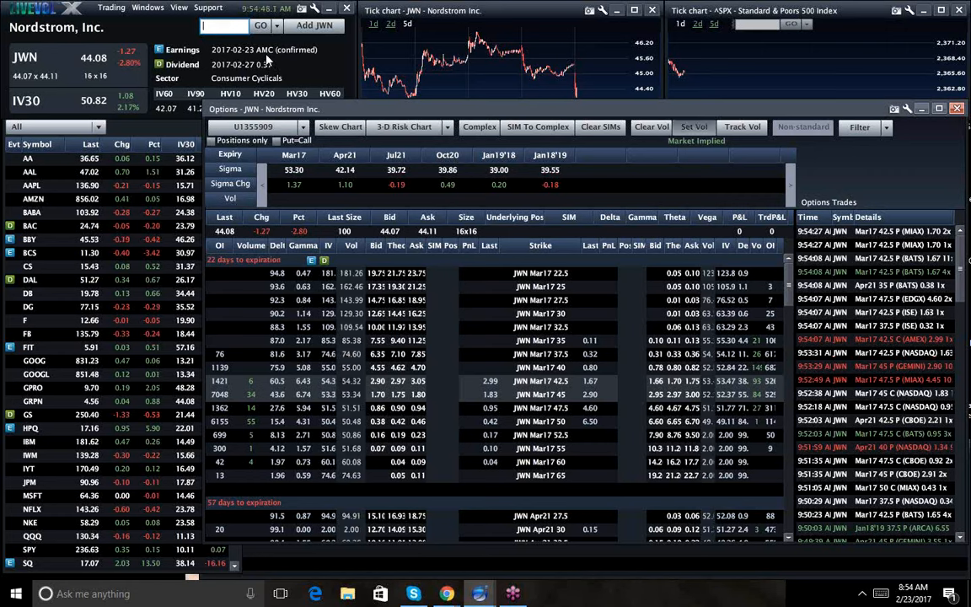
mouse_move(115, 118)
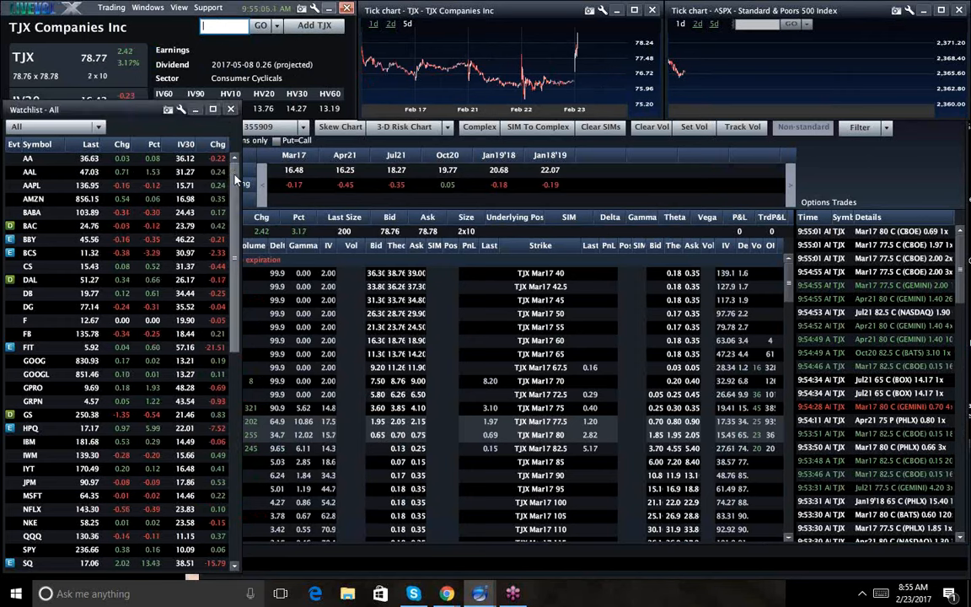
Scroll through the TJX Companies option chain that replaced Nordstrom.
scroll(down, 3)
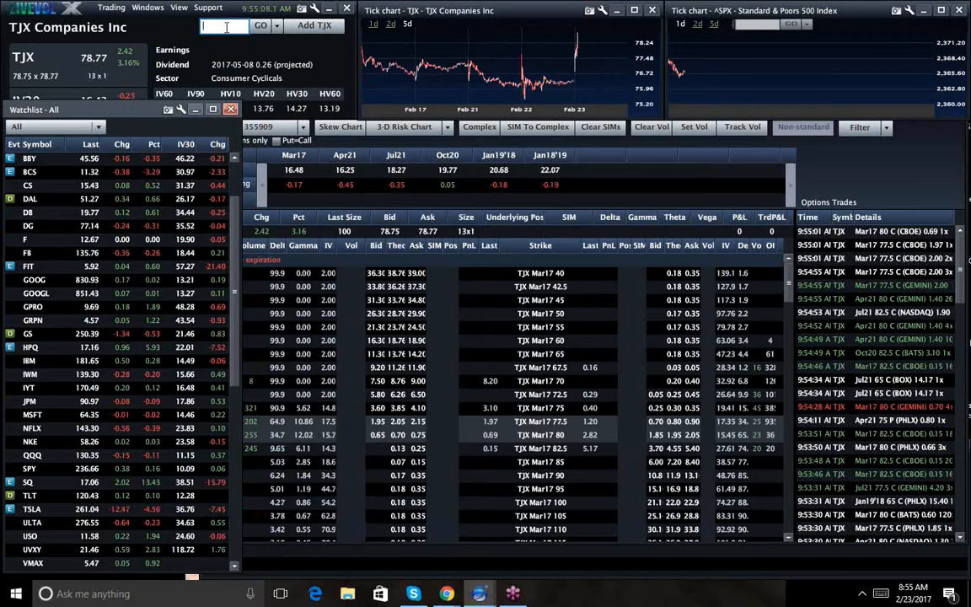
Load the United States Oil Fund (USO) option chain in place of TJX.
text(USO)
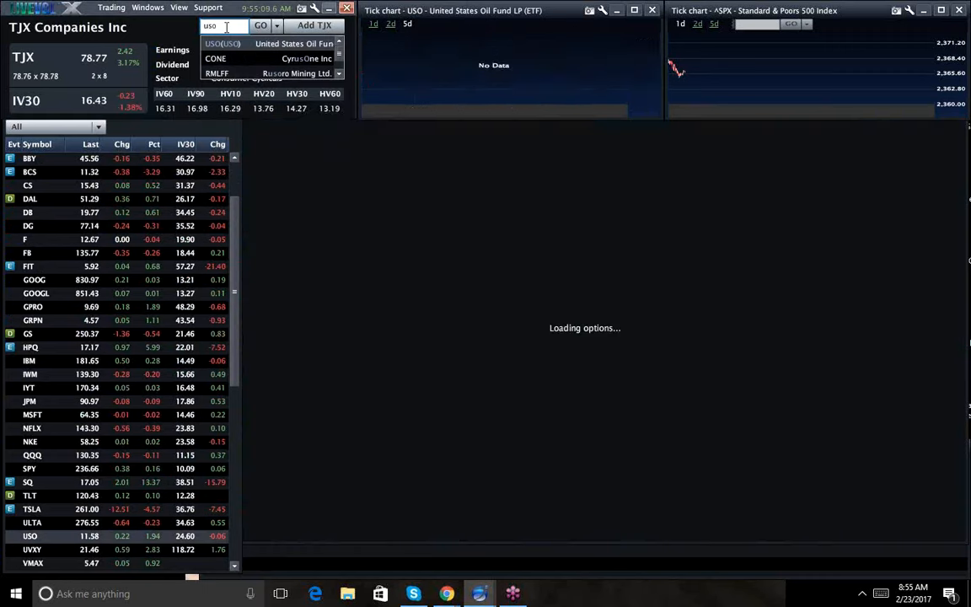
click(260, 25)
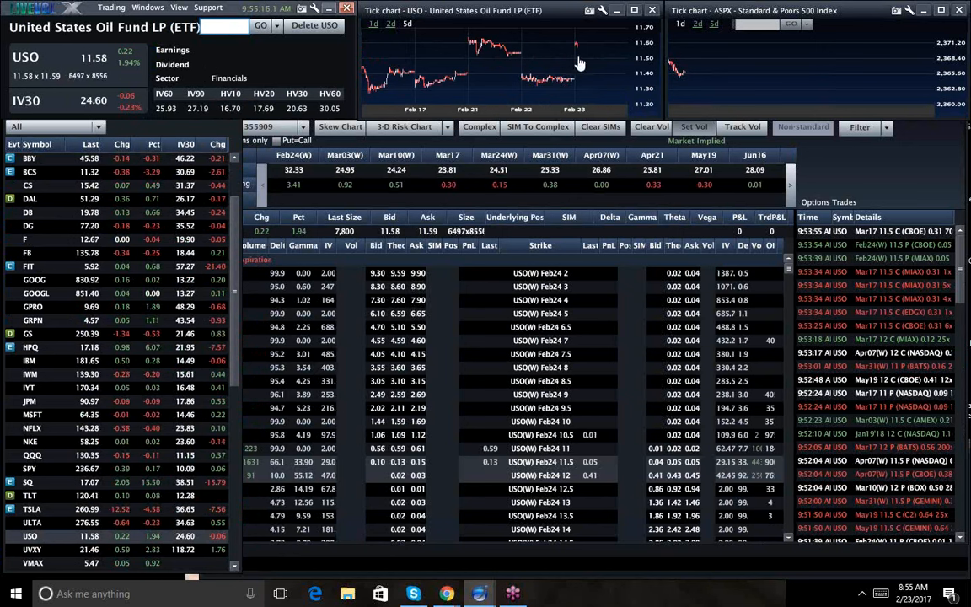
mouse_move(455, 76)
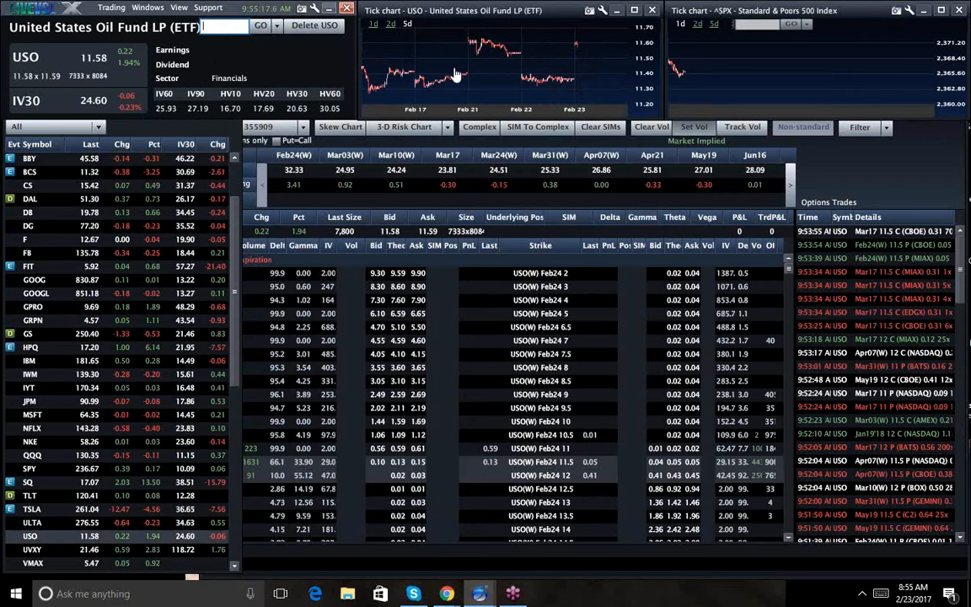
mouse_move(640, 101)
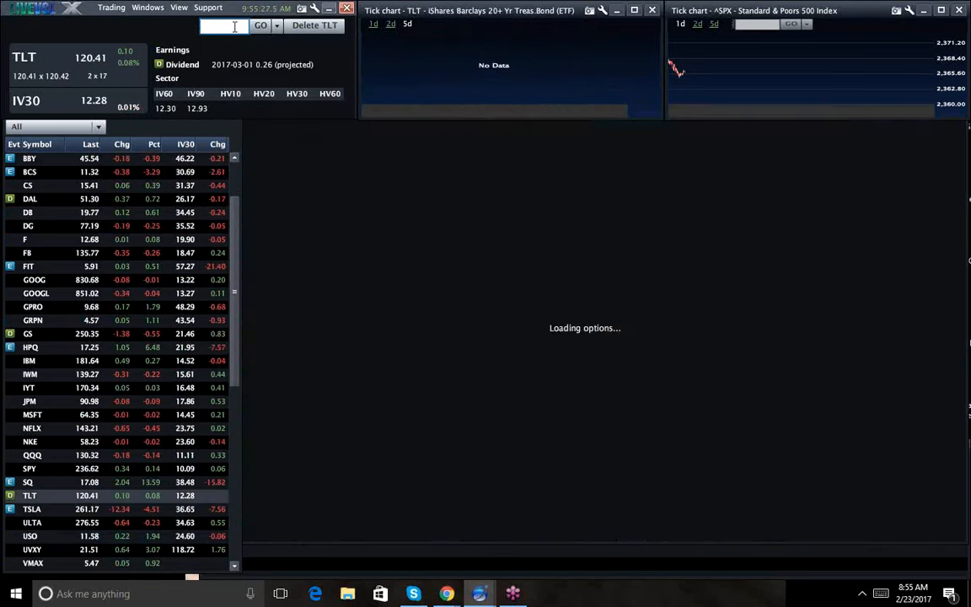
Review the TLT chain, then load the SPDR Gold Trust (GLD) option chain.
click(261, 25)
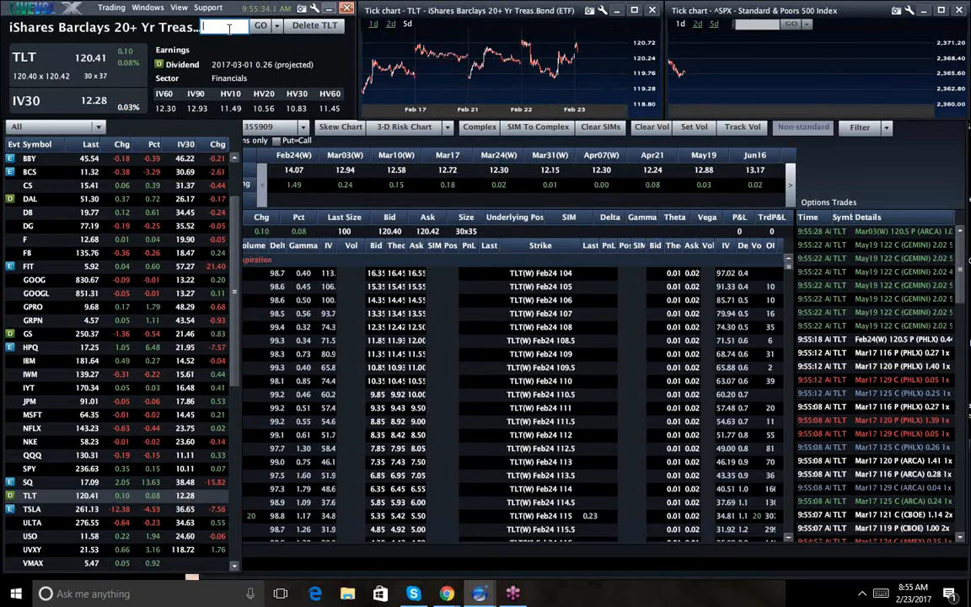
text(gl)
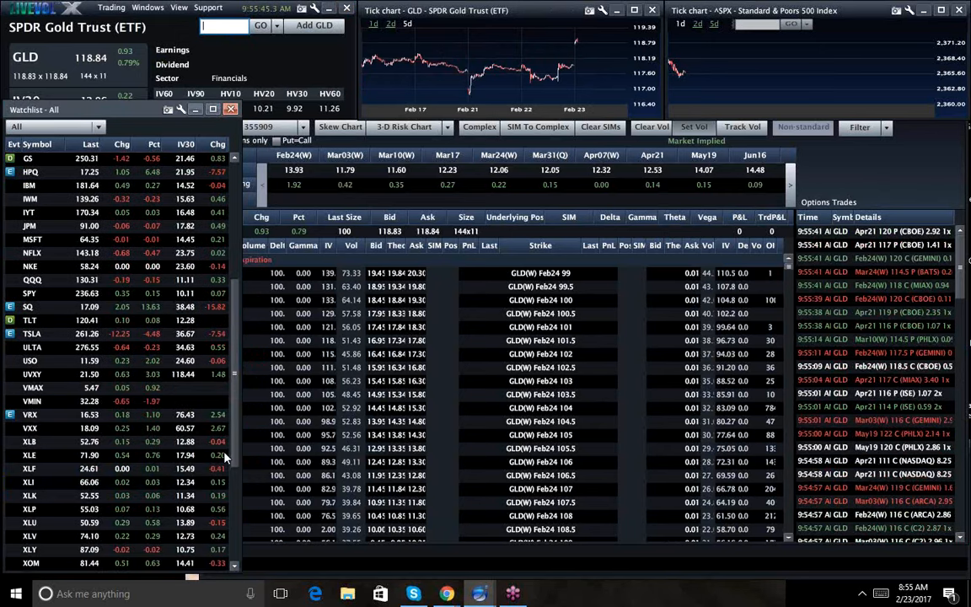
scroll(down, 3)
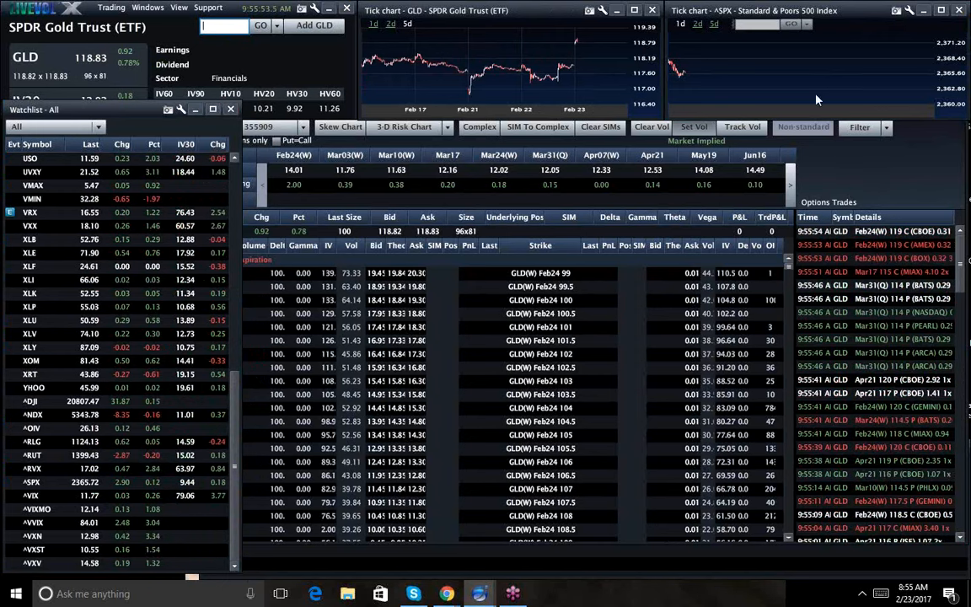
mouse_move(774, 47)
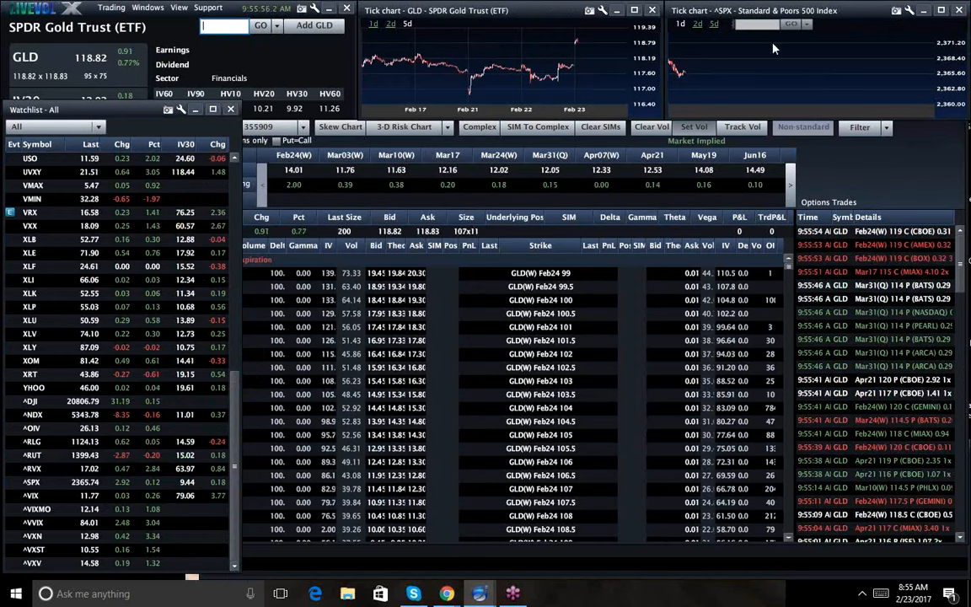